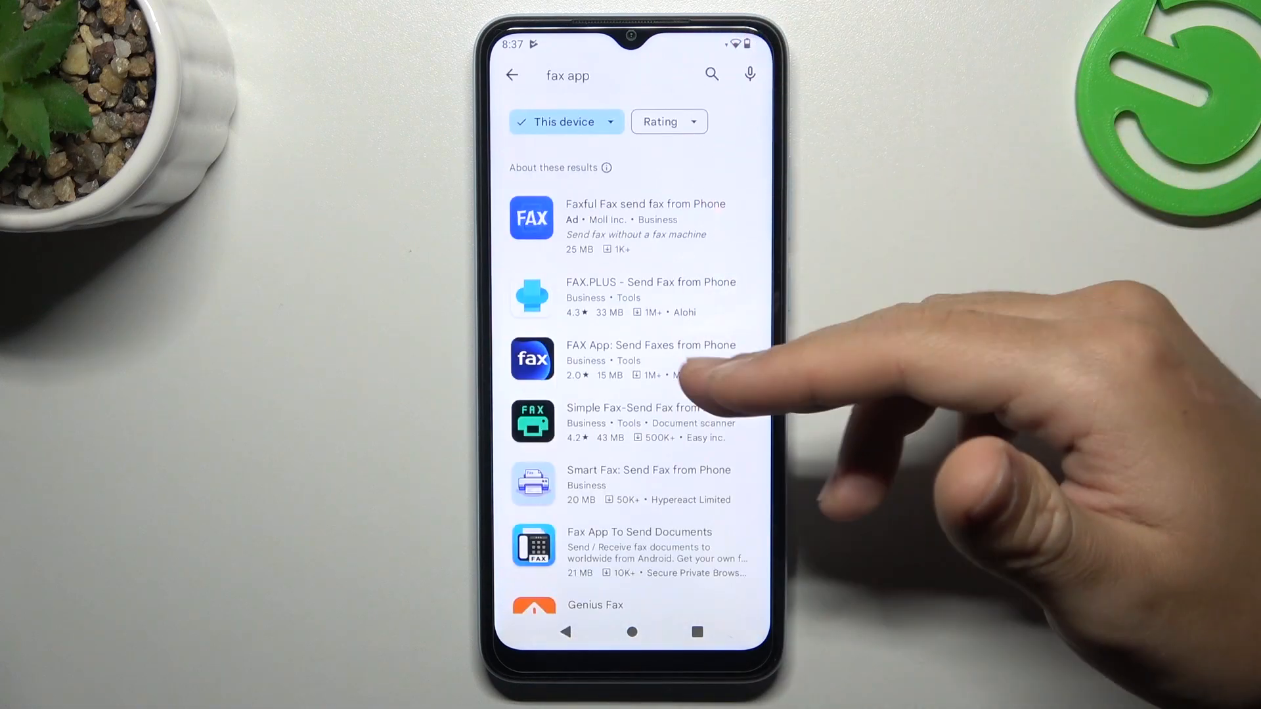
- Leave the Play Store 'fax app' results and return to the home screen with Top Fax
{"action": "left_click", "coordinate": [631, 631]}
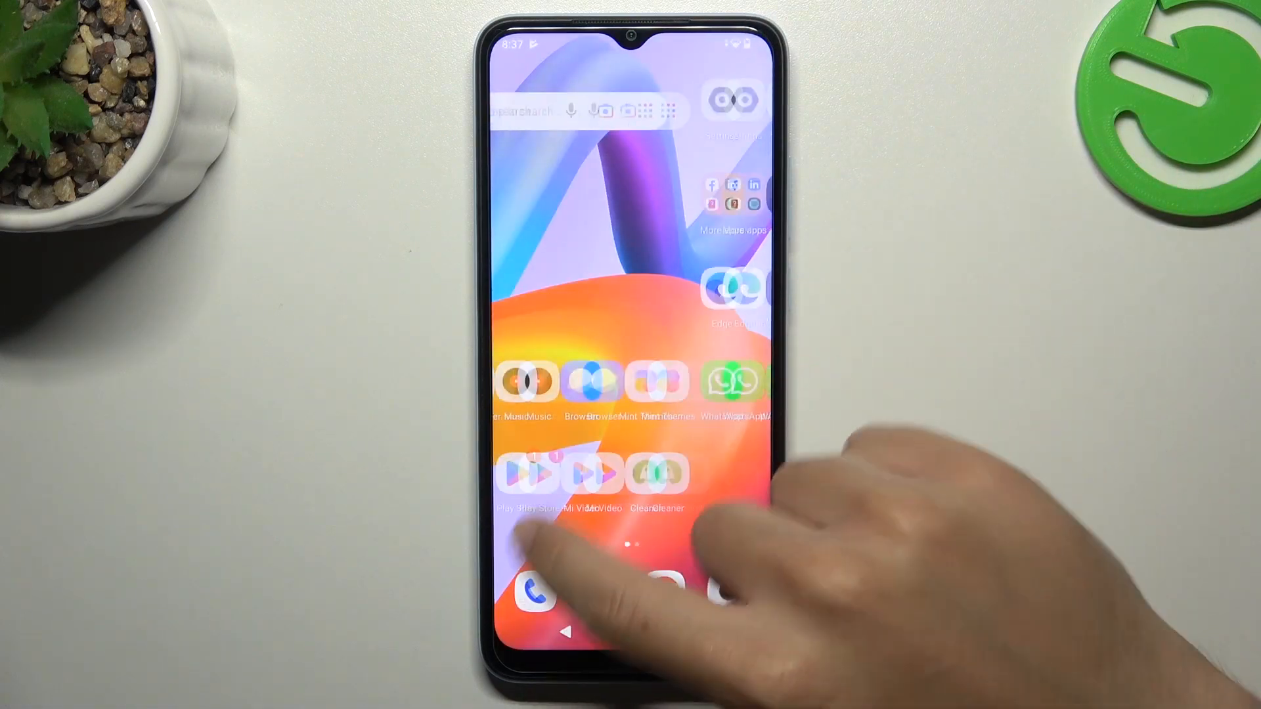
{"action": "scroll", "scroll_direction": "left", "scroll_amount": 3}
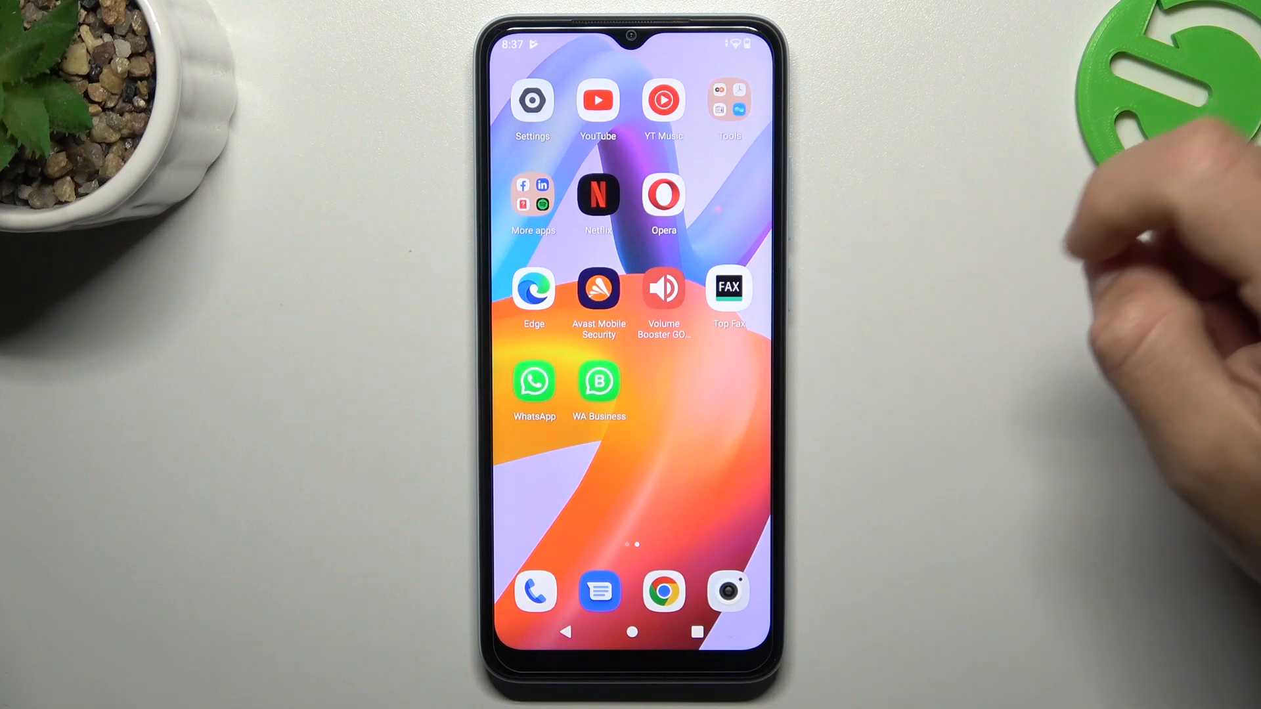
- Launch Top Fax and grant notification and while-using-the-app camera permissions
{"action": "left_click", "coordinate": [727, 288]}
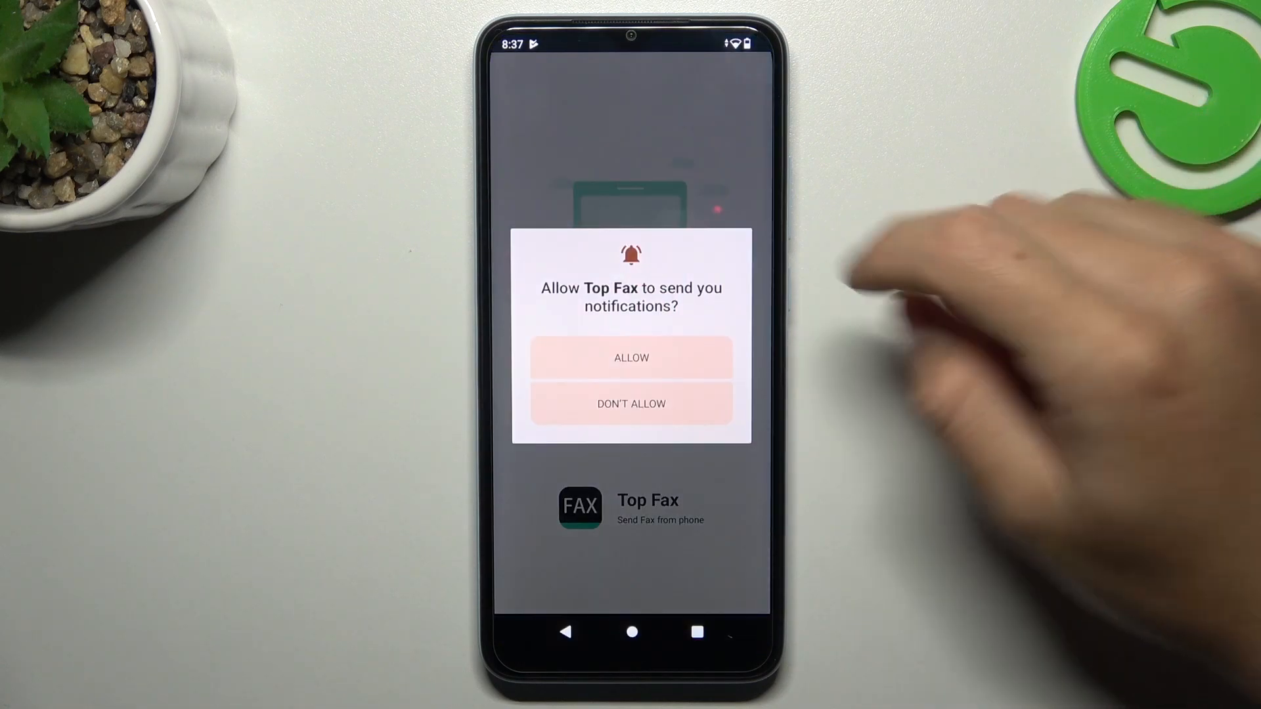
{"action": "left_click", "coordinate": [630, 357]}
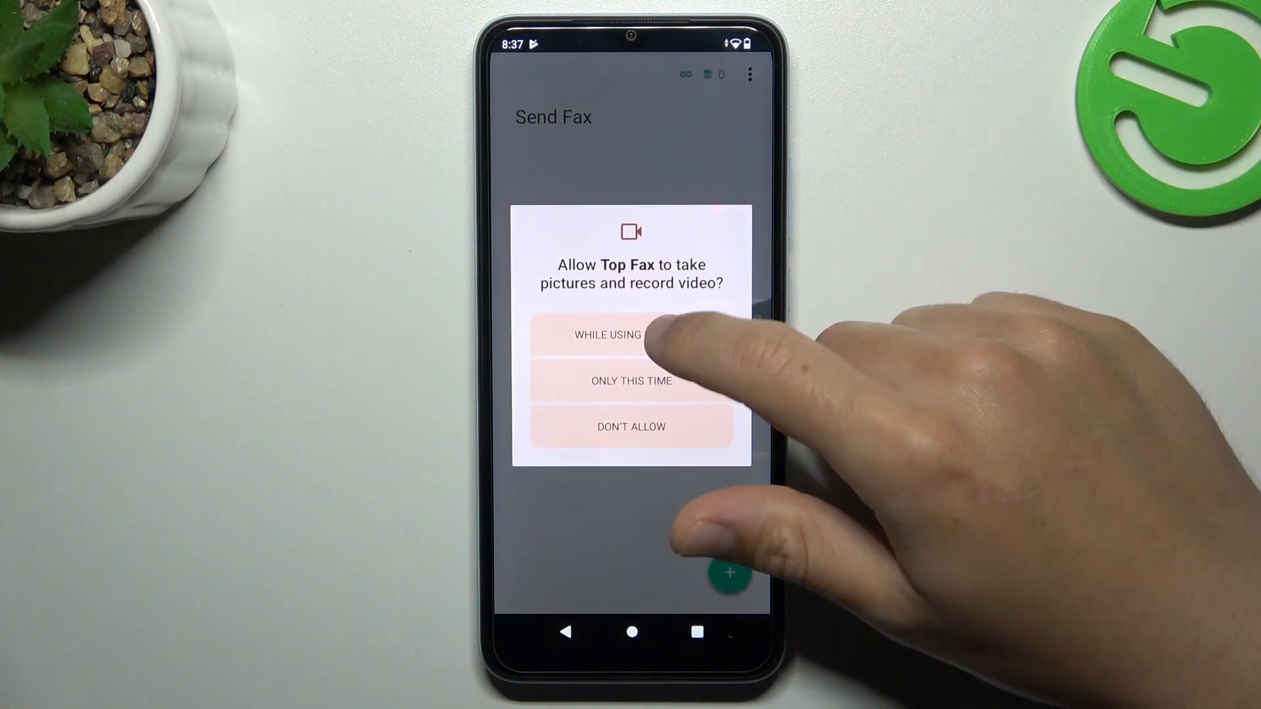
{"action": "left_click", "coordinate": [631, 335]}
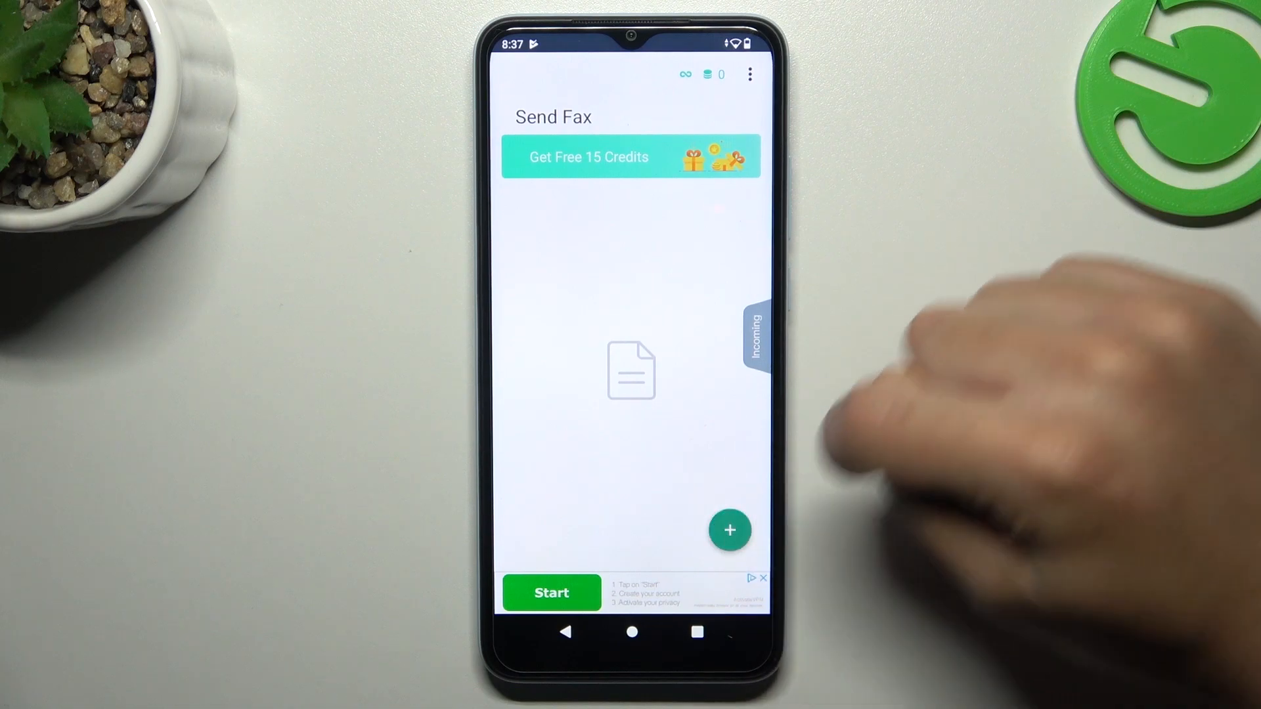
- Start a new fax document by importing the first gallery photo
{"action": "left_click", "coordinate": [730, 530]}
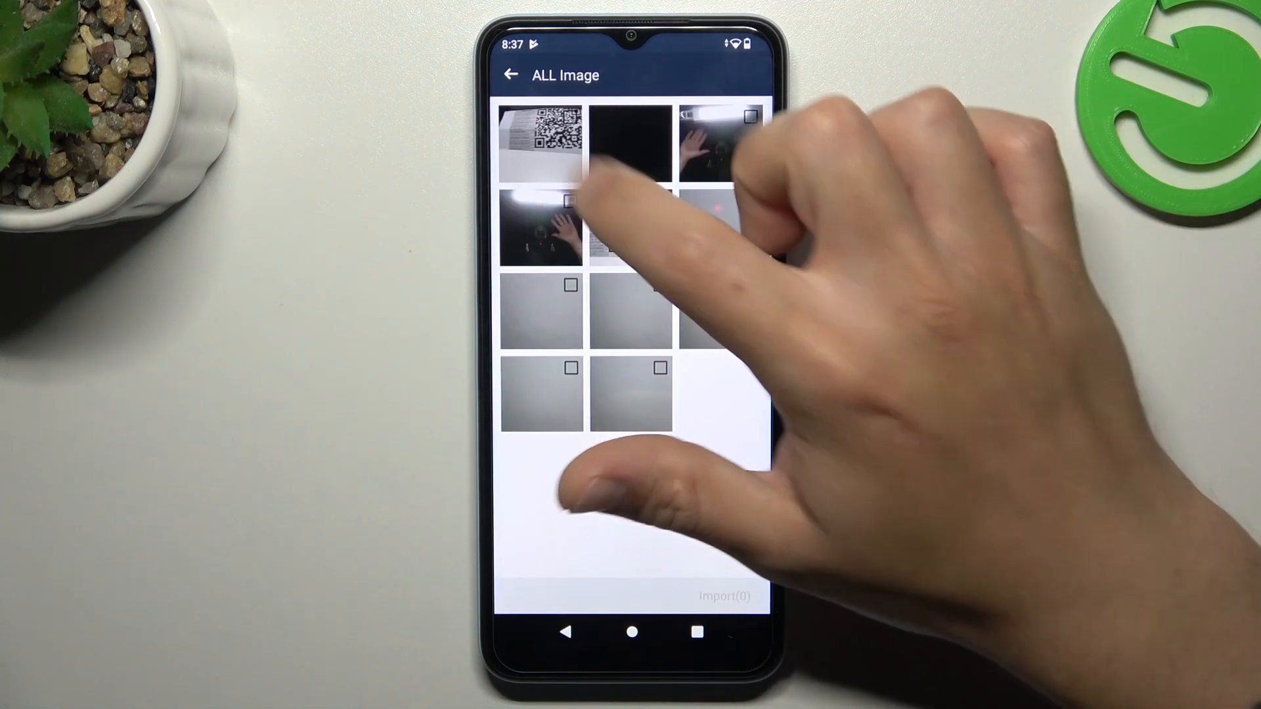
{"action": "left_click", "coordinate": [541, 140]}
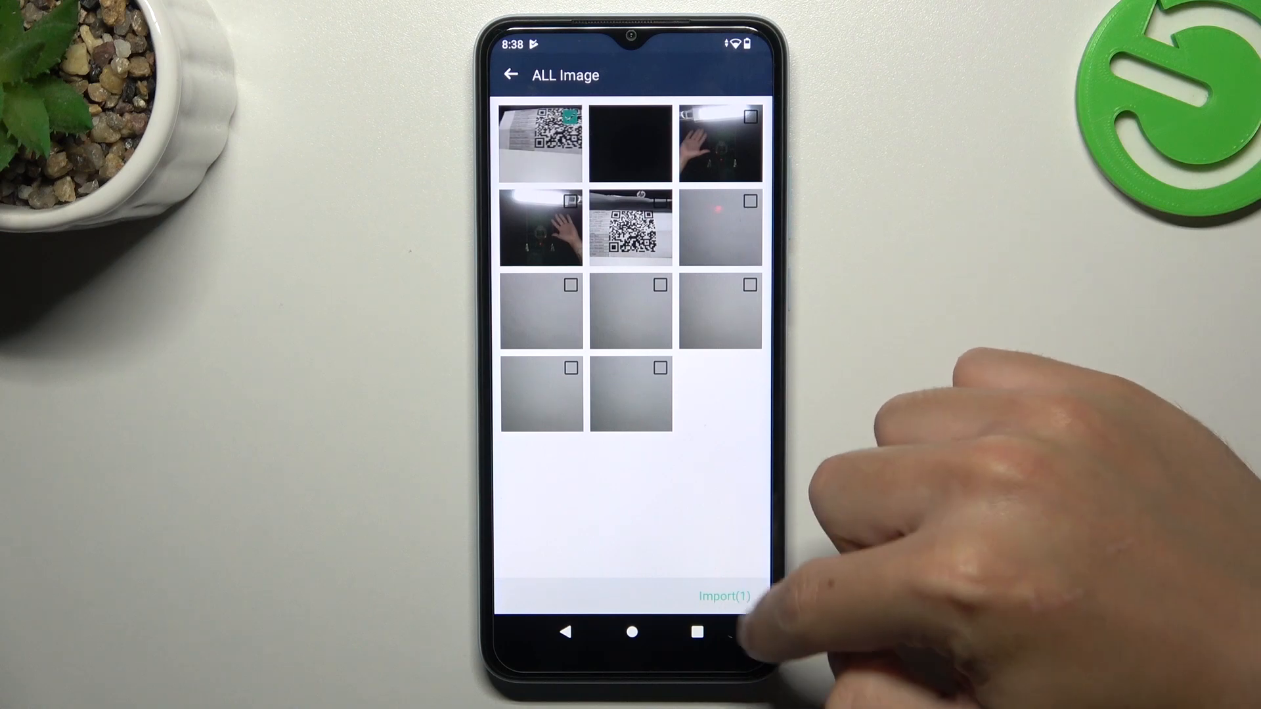
{"action": "left_click", "coordinate": [722, 595]}
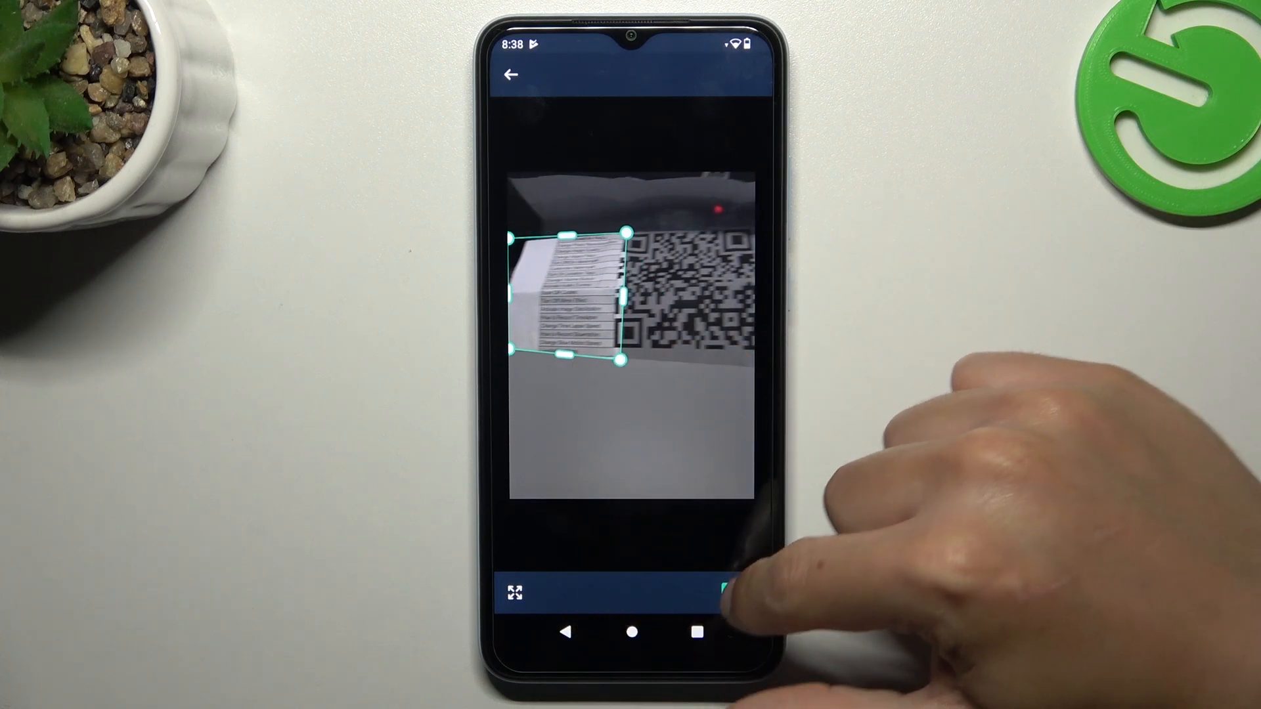
- Accept the photo crop and apply the black-and-white filter to the page
{"action": "left_click", "coordinate": [728, 592]}
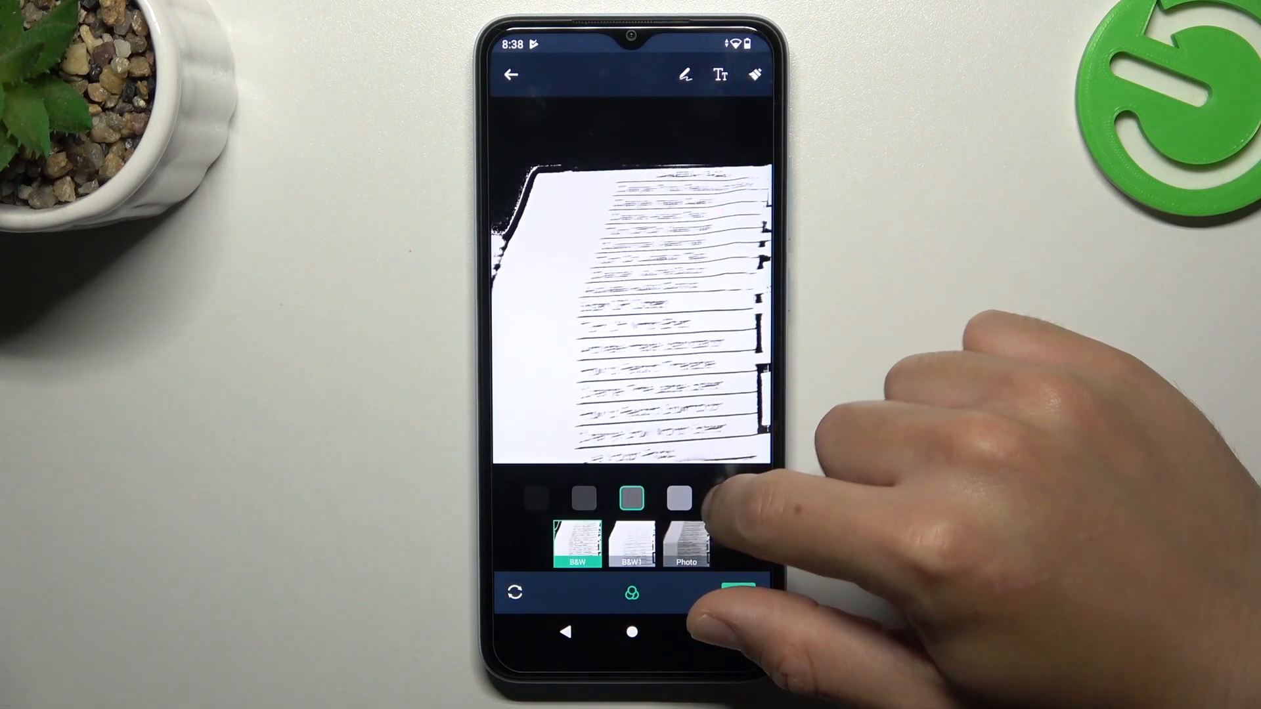
{"action": "left_click", "coordinate": [688, 545]}
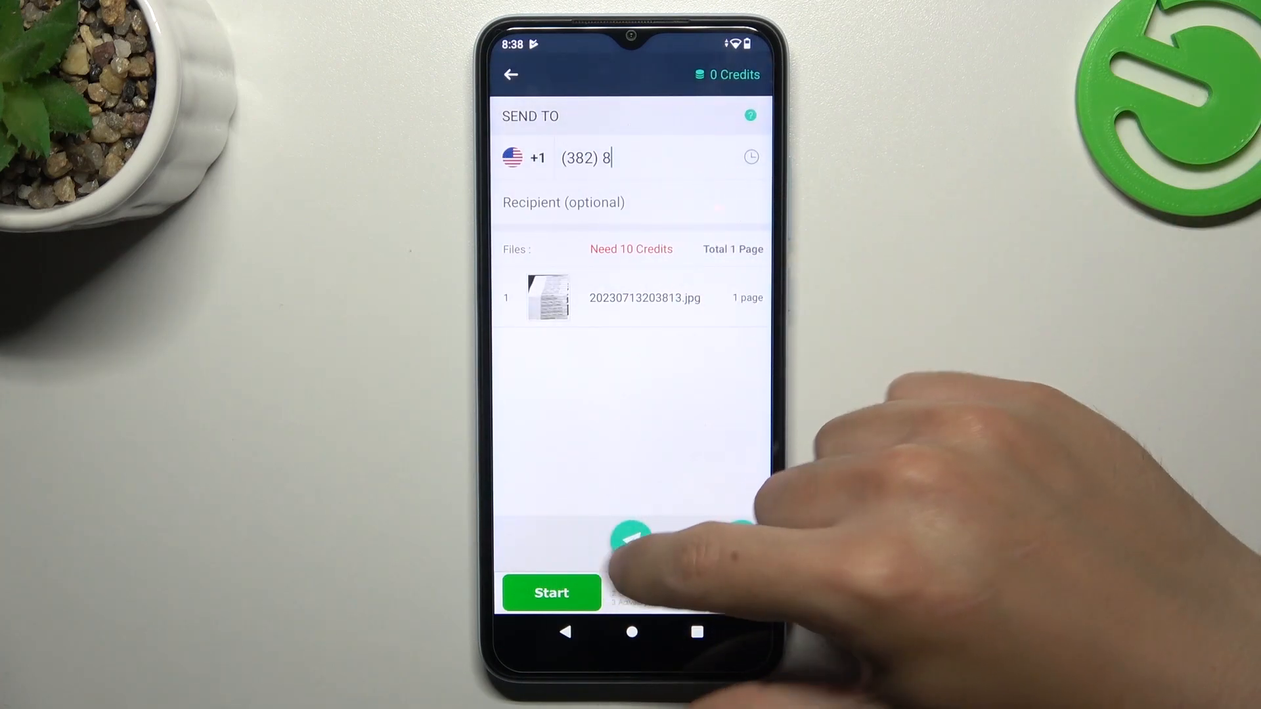
- Send the fax to the +1 US number, which brings up the Login Now prompt
{"action": "left_click", "coordinate": [631, 535]}
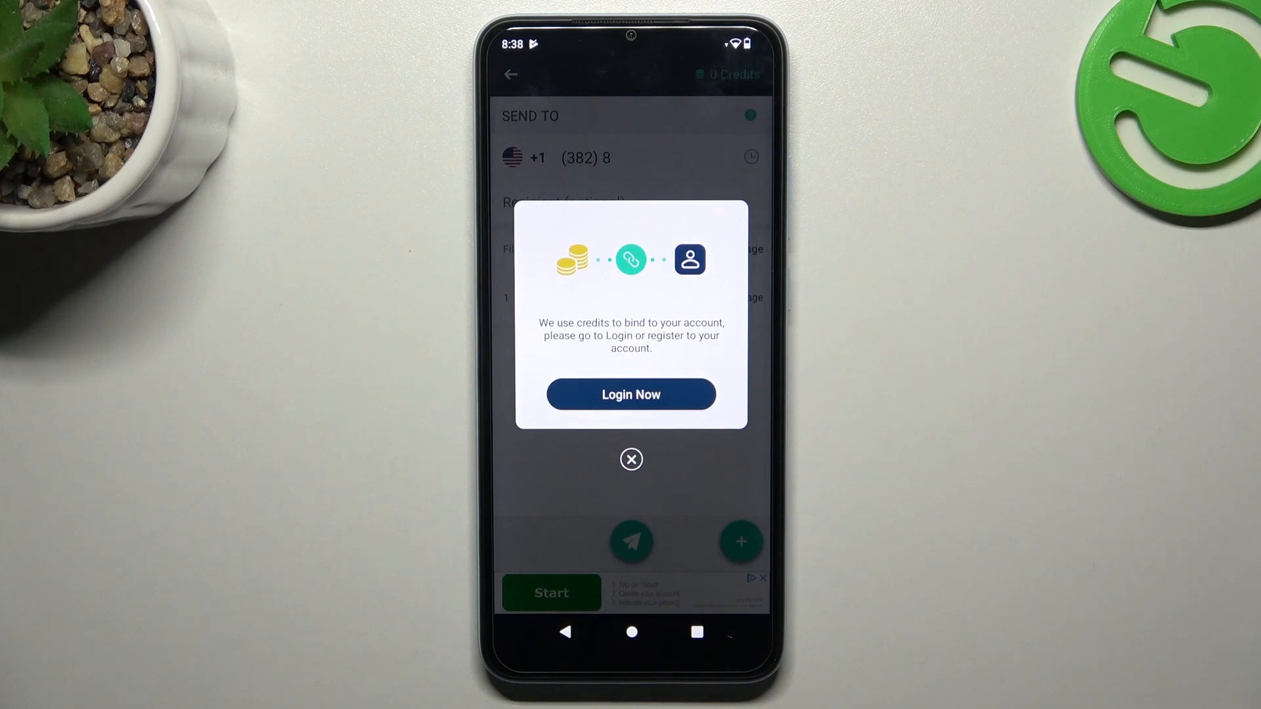